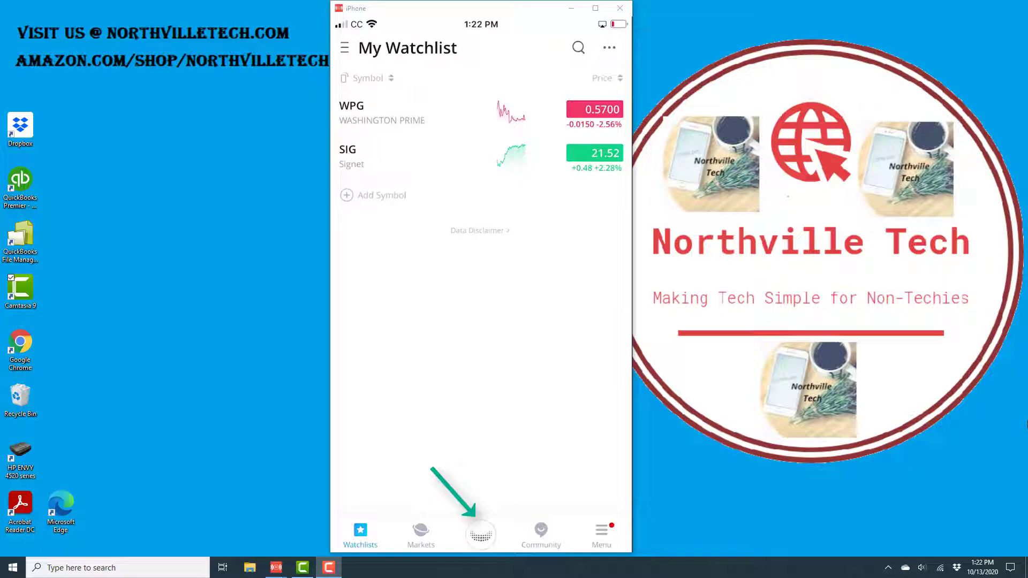
# Step: Open the Webull trading account overview showing net account value, cash and buying power
pyautogui.click(480, 531)
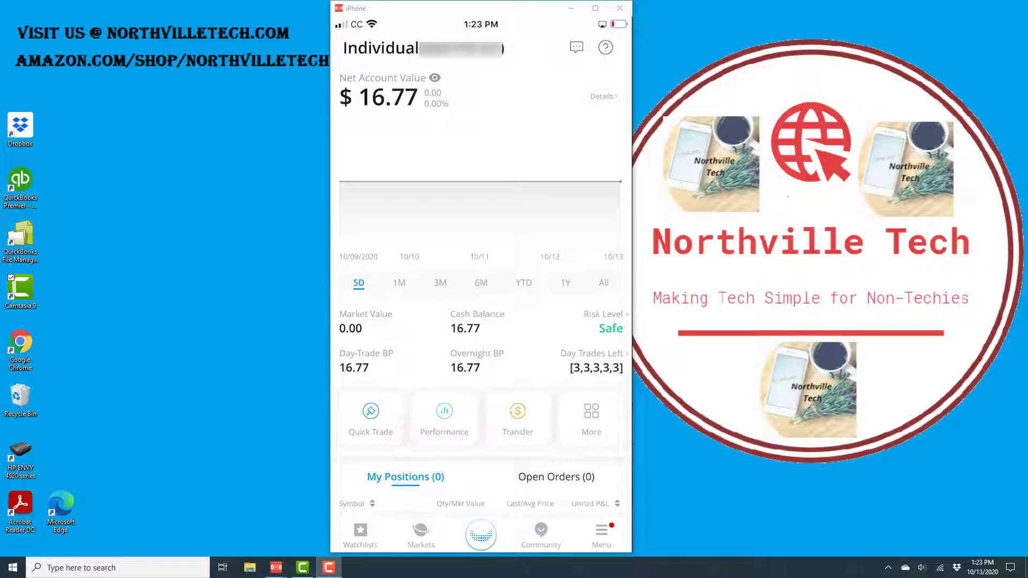
# Step: Go to More and open Trading Password settings, currently expiring after 4 hours
pyautogui.click(591, 417)
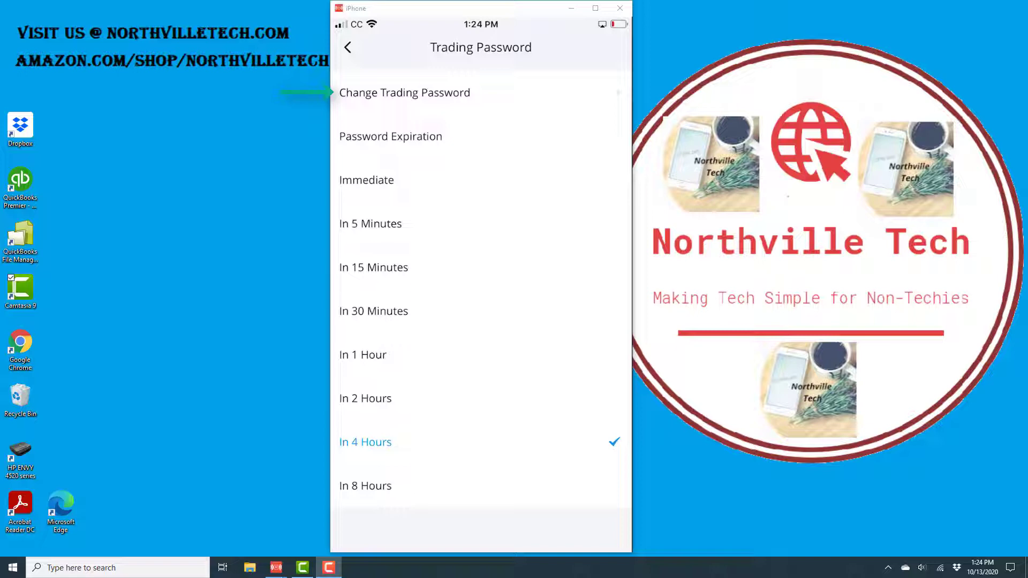
# Step: Start Change Trading Password and proceed to answering the security question
pyautogui.click(405, 92)
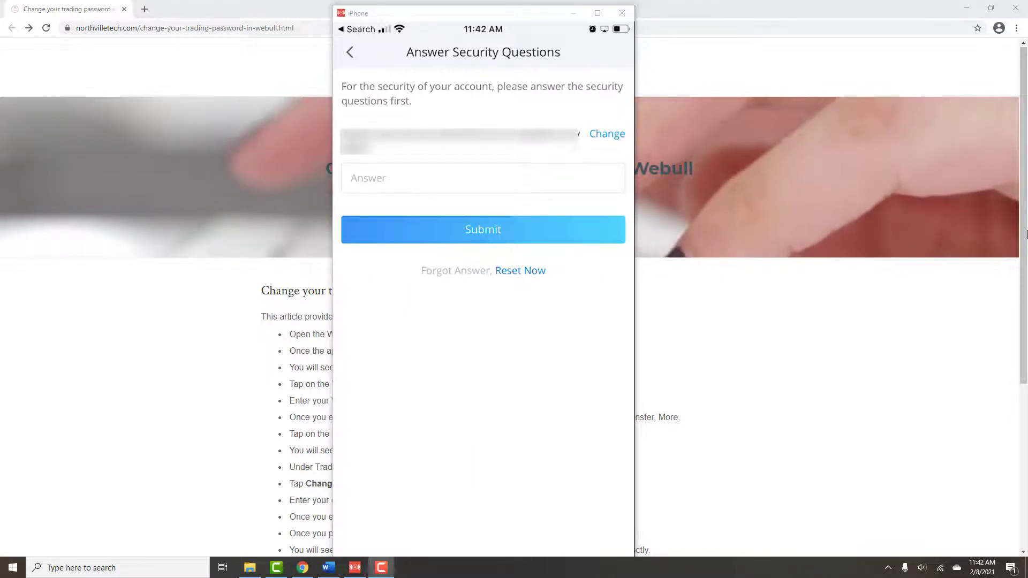
pyautogui.click(482, 230)
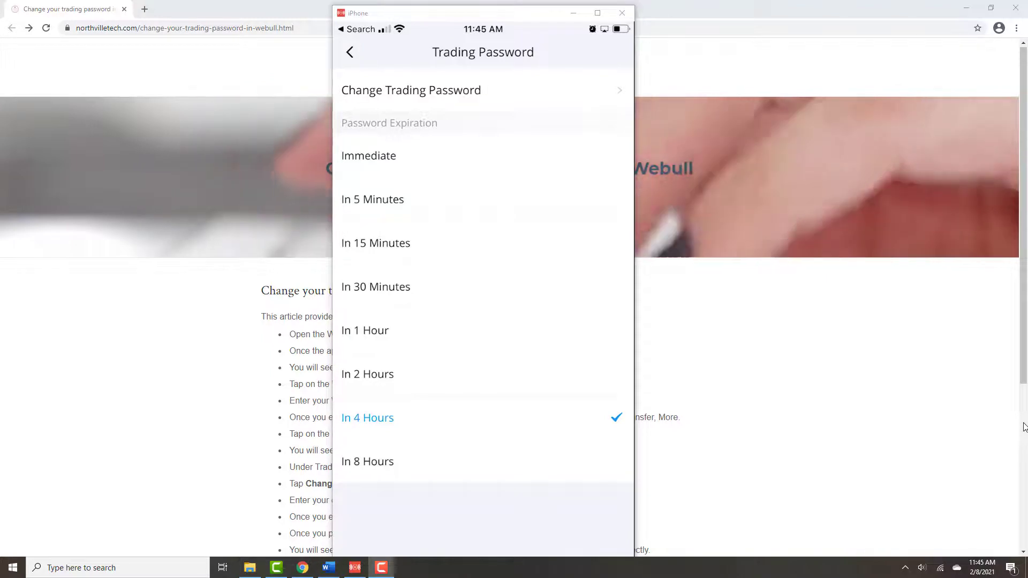
# Step: Close the iPhone mirroring window, revealing the Northville Tech trading-password guide article
pyautogui.click(621, 13)
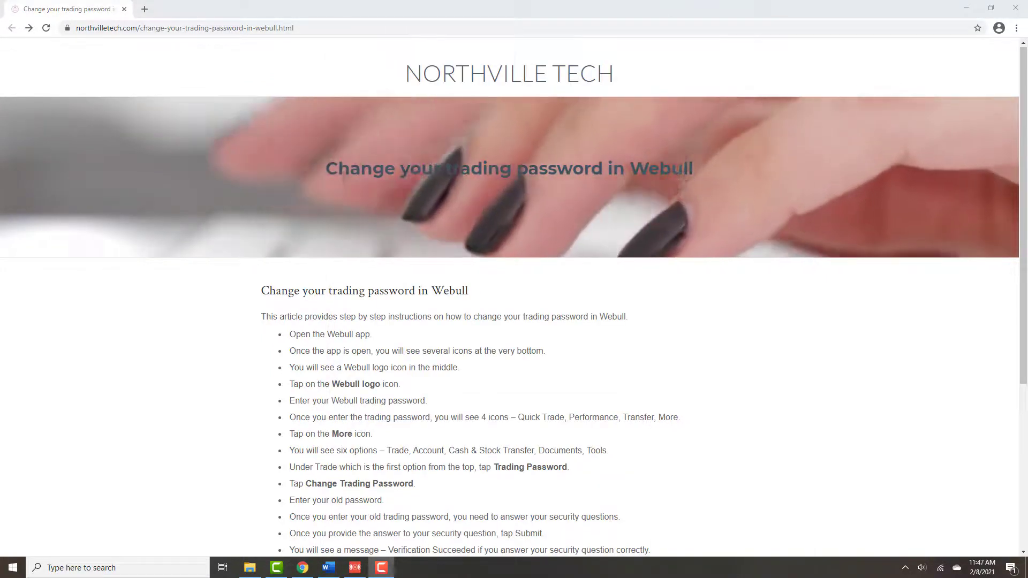